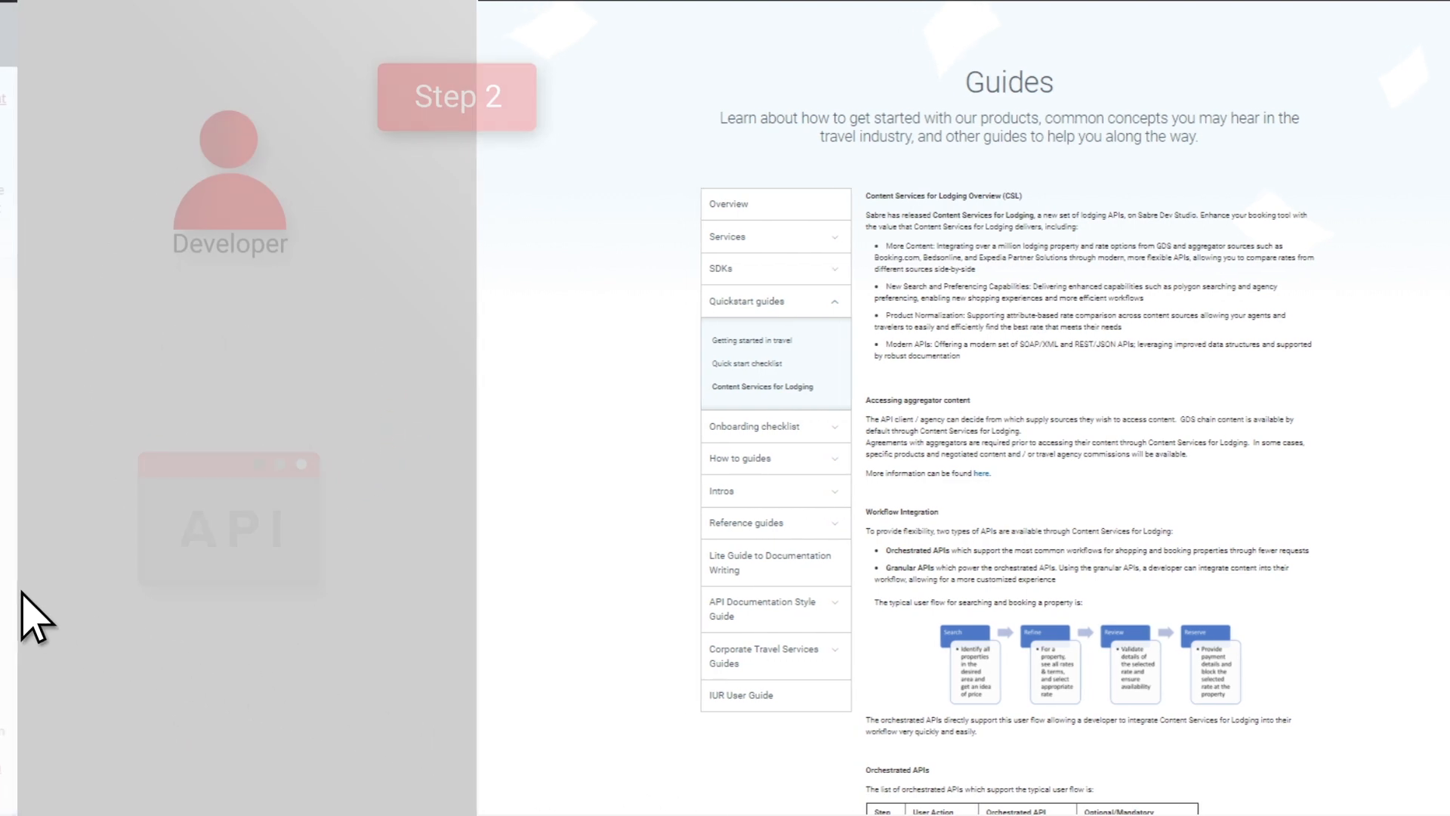
Follow the link to the Agency eServices page comparing Booking.com, Bedsonline and Expedia.
{"action": "left_click", "coordinate": [762, 387]}
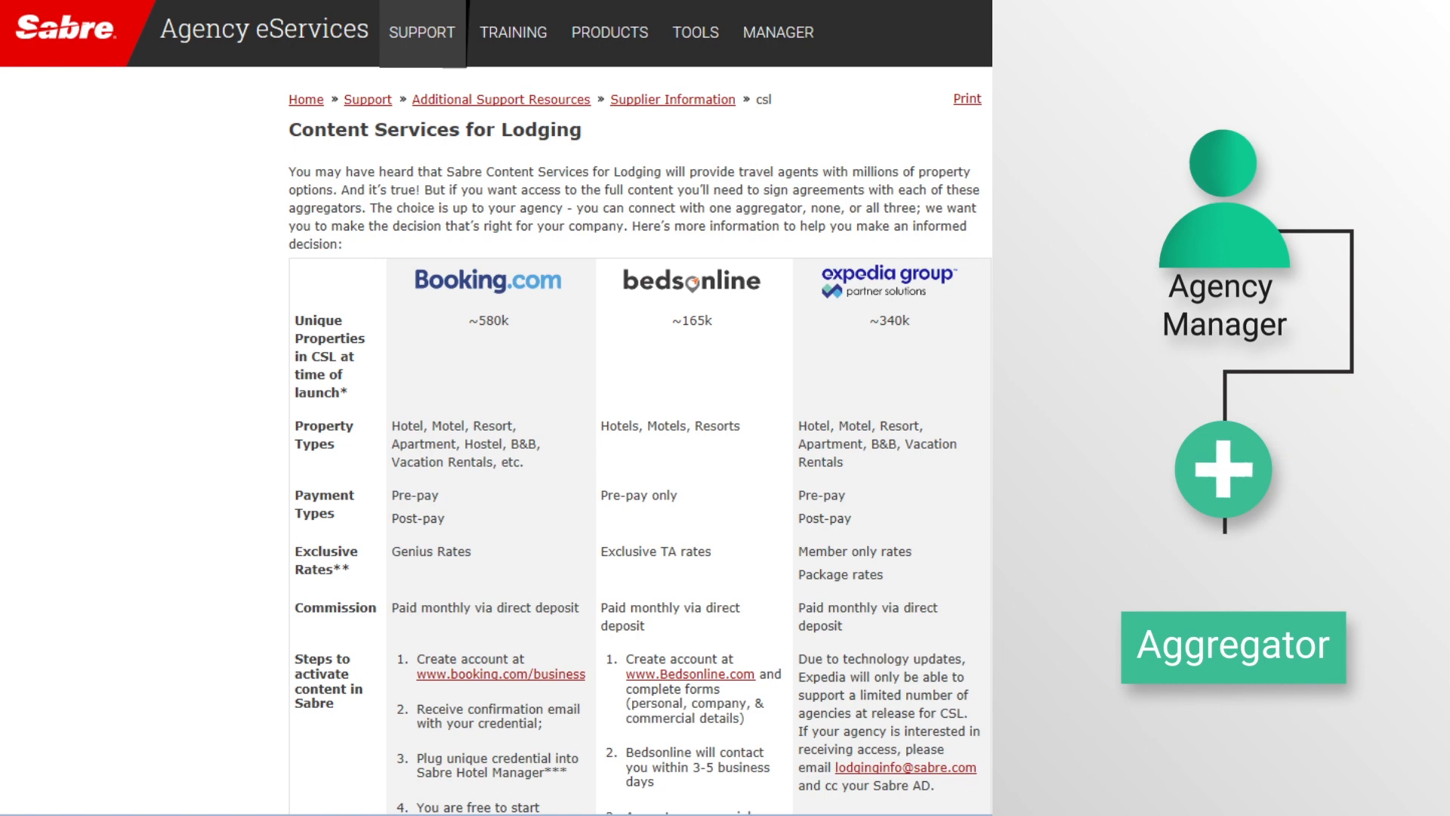
{"action": "left_click", "coordinate": [1224, 474]}
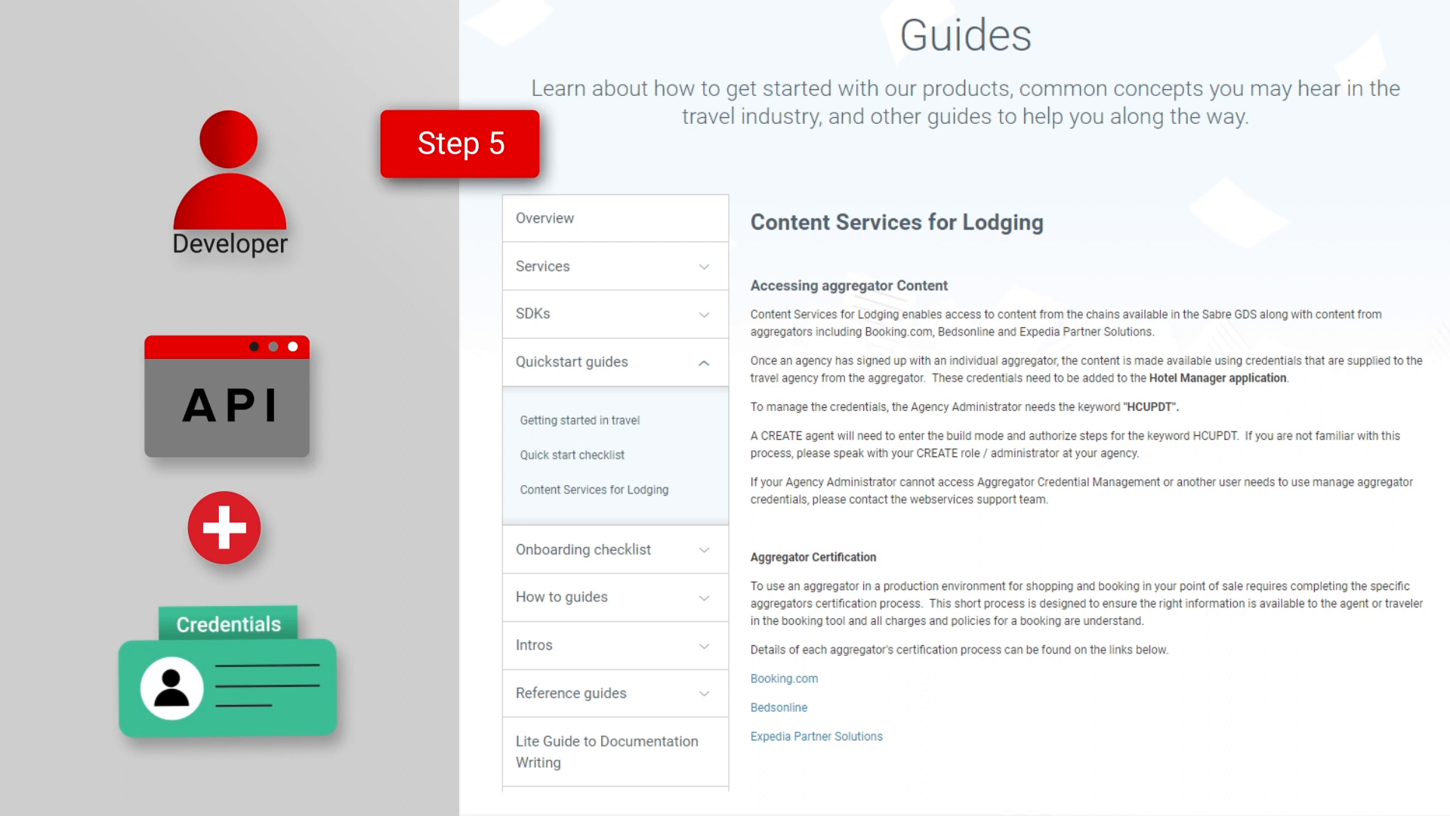
{"action": "mouse_move", "coordinate": [644, 707]}
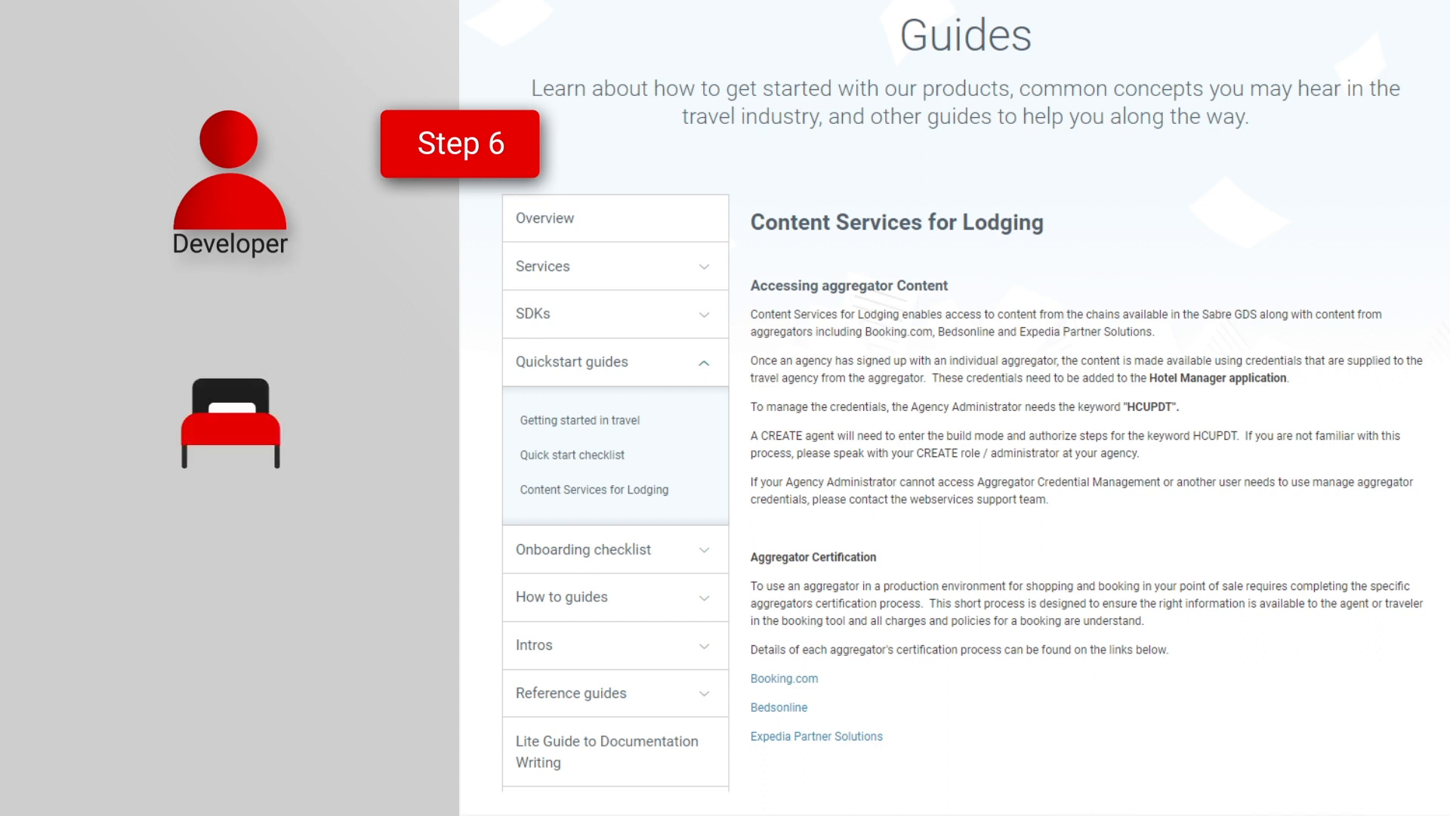
{"action": "mouse_move", "coordinate": [340, 527]}
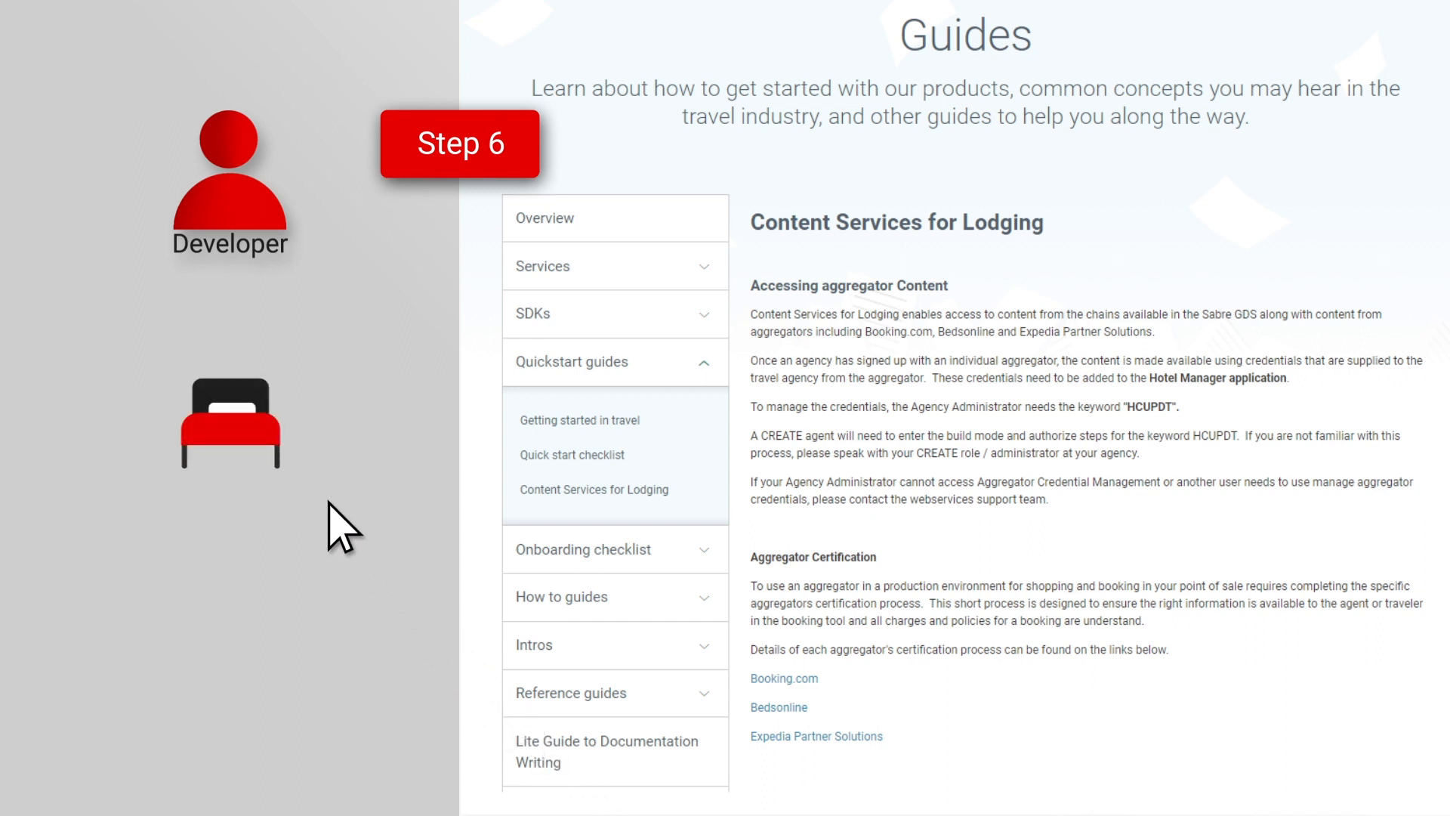